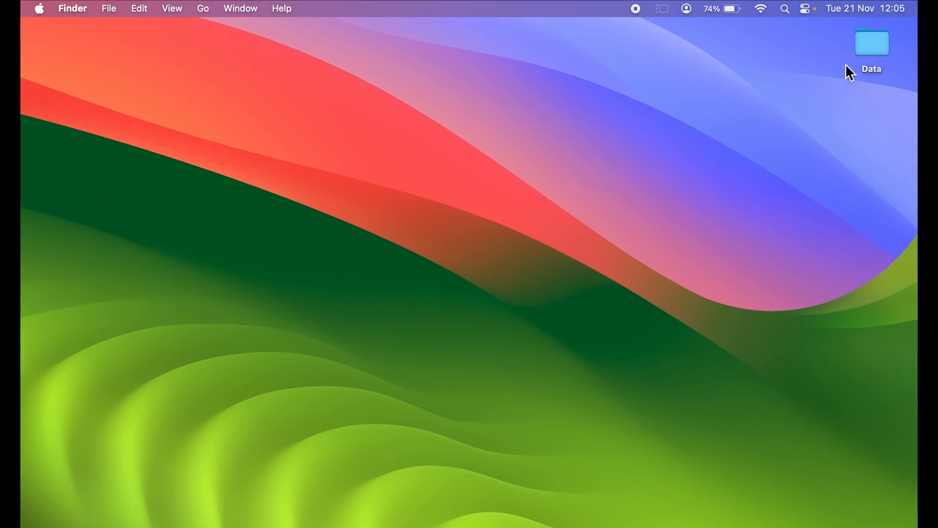
mouse_move(909, 80)
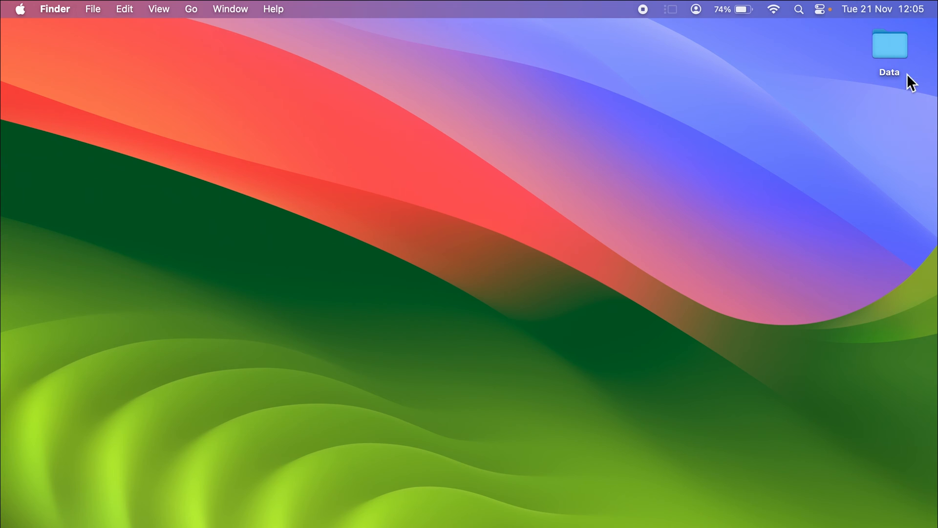
mouse_move(879, 96)
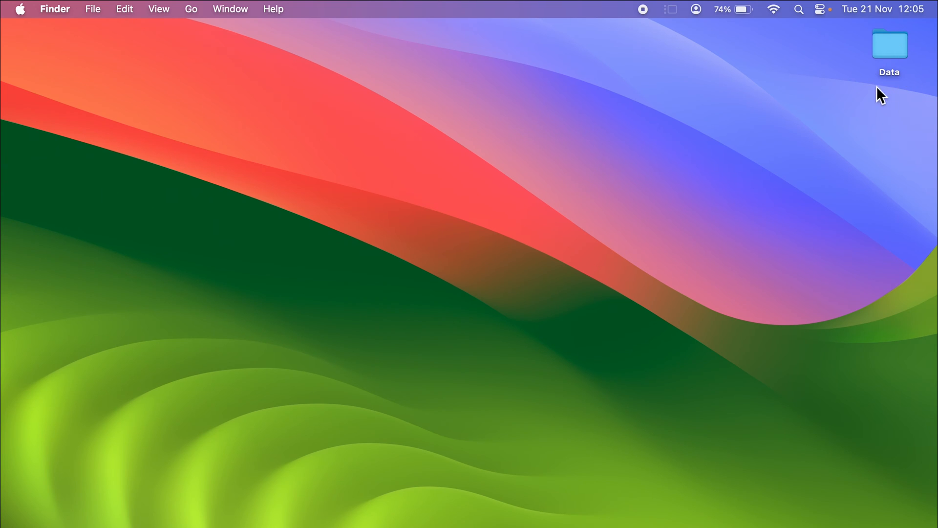
mouse_move(796, 201)
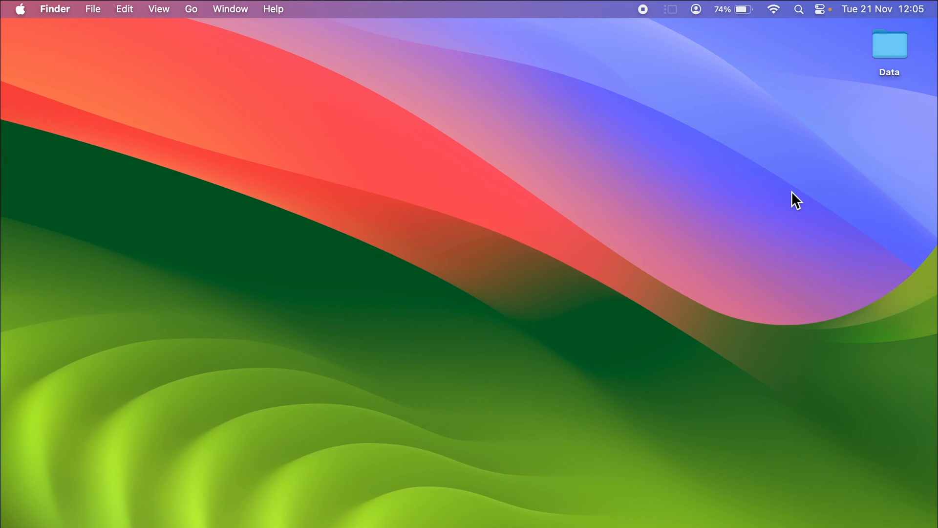
mouse_move(658, 281)
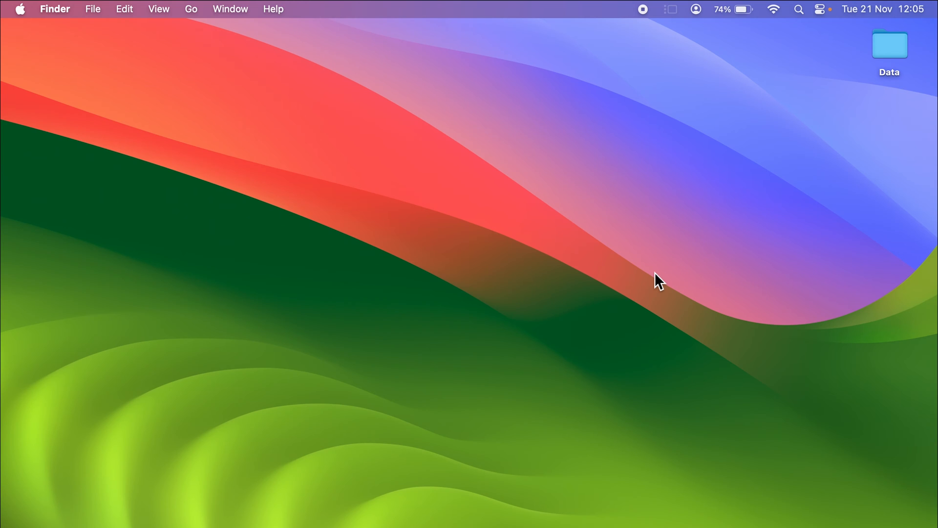
- Zoom the desktop Data folder icon up and down, leaving it slightly larger, then deselect it
key(cmd)
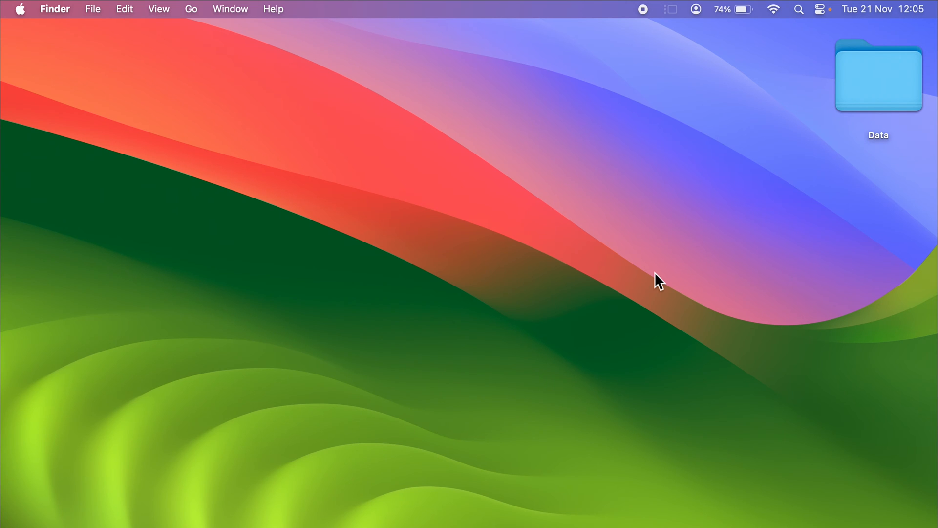
key(cmd)
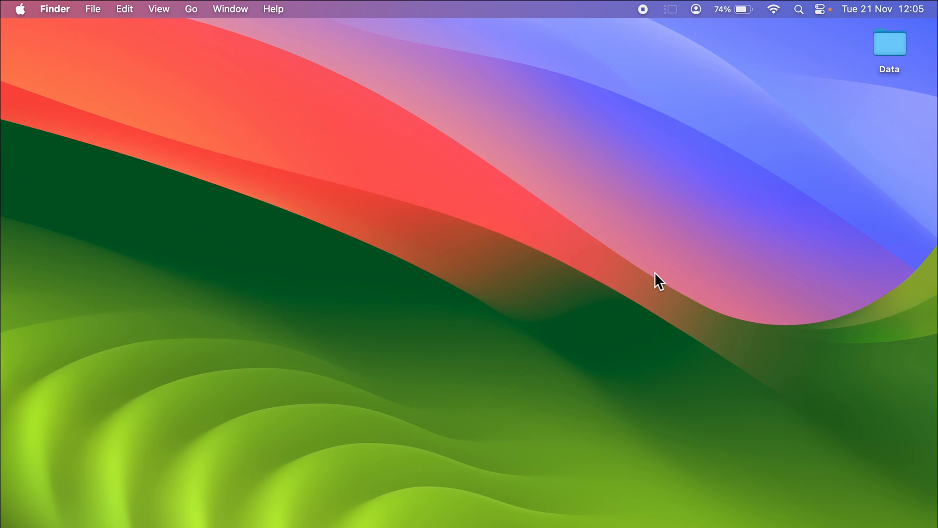
mouse_move(894, 59)
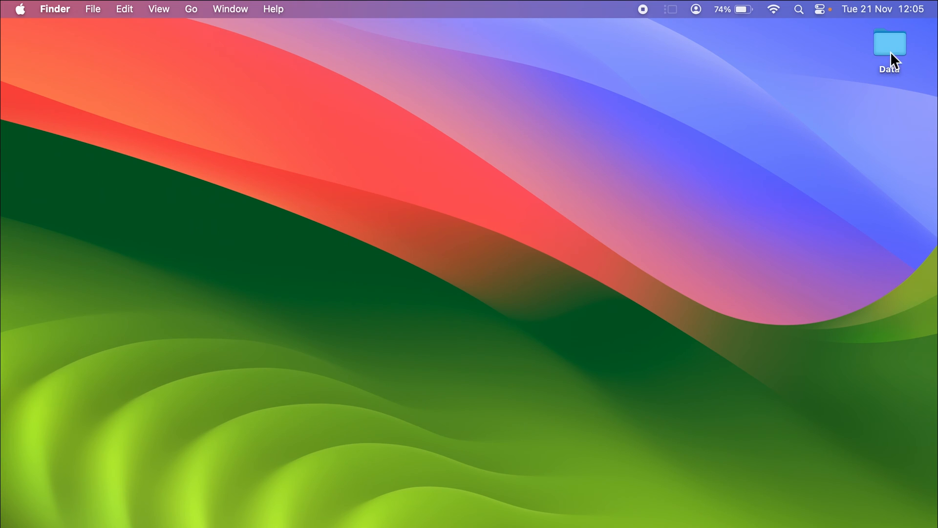
mouse_move(785, 201)
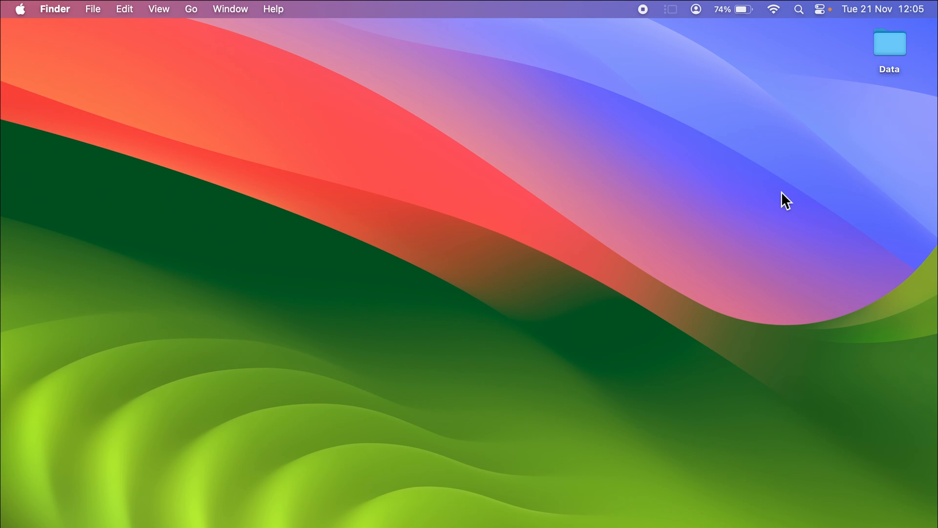
click(889, 43)
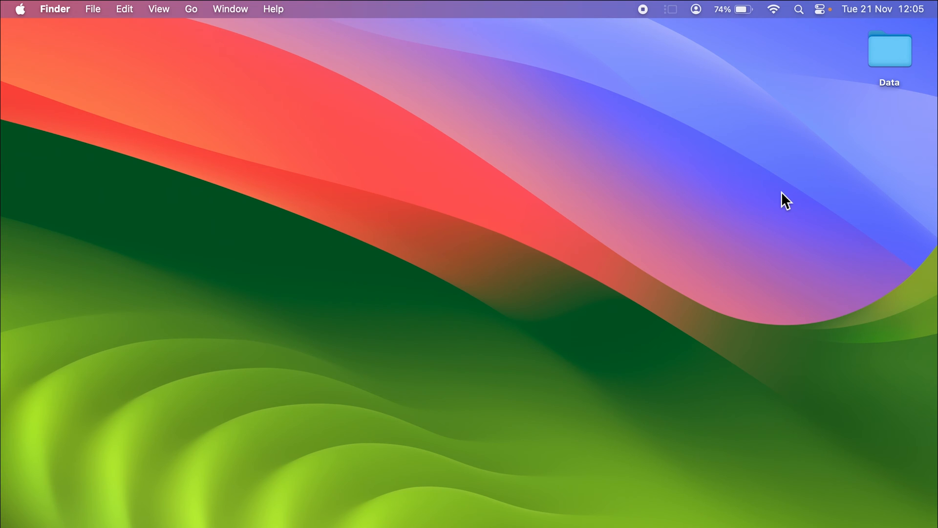
mouse_move(431, 173)
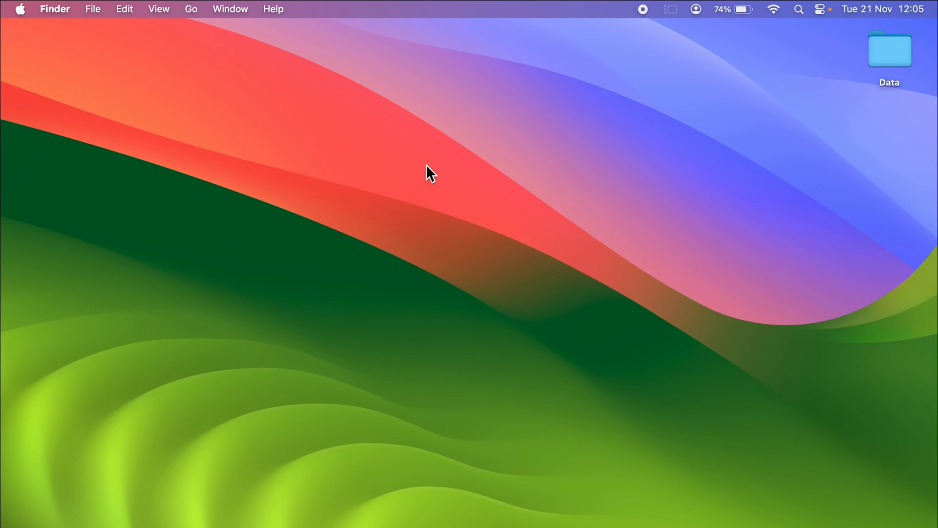
mouse_move(287, 114)
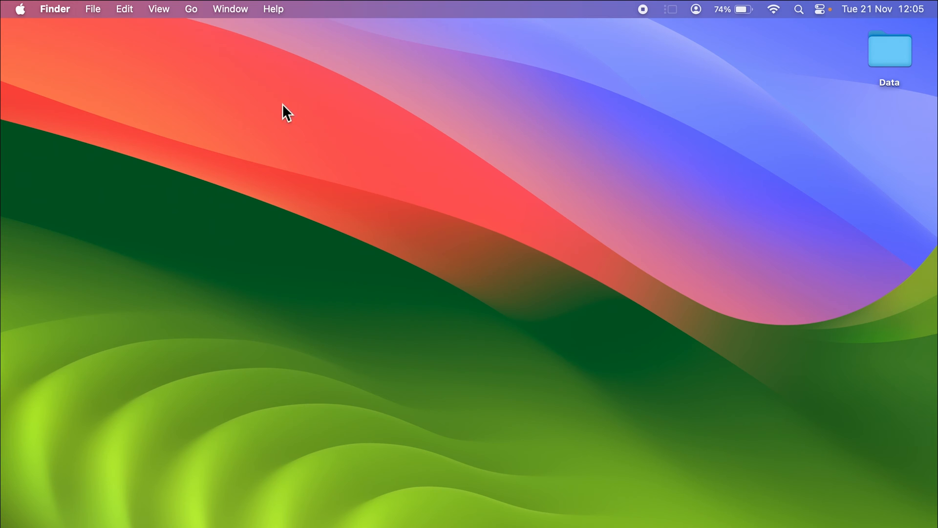
mouse_move(167, 17)
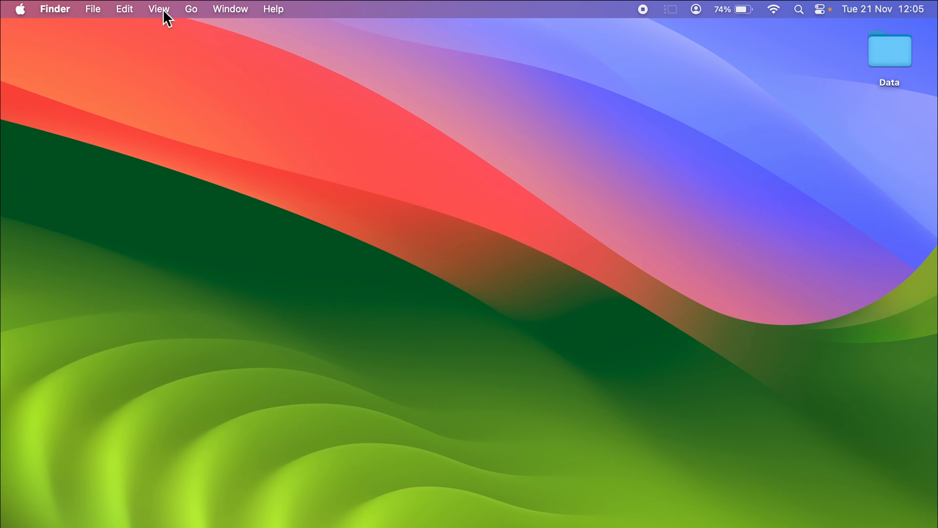
- Choose View > Show View Options for the desktop
click(159, 9)
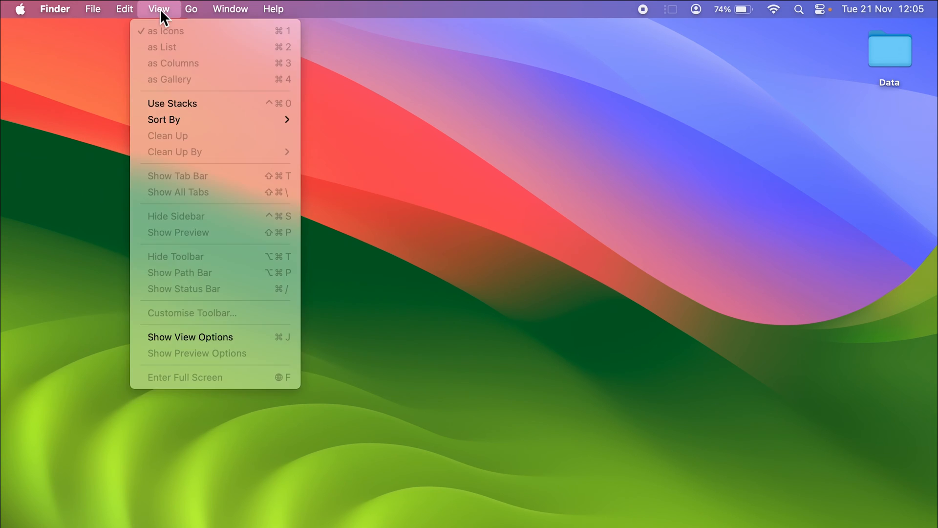
mouse_move(190, 336)
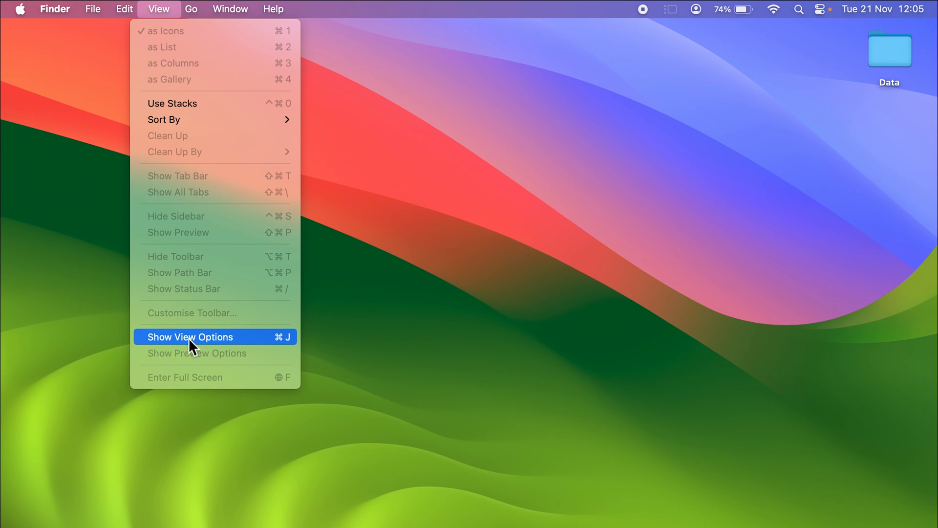
click(189, 336)
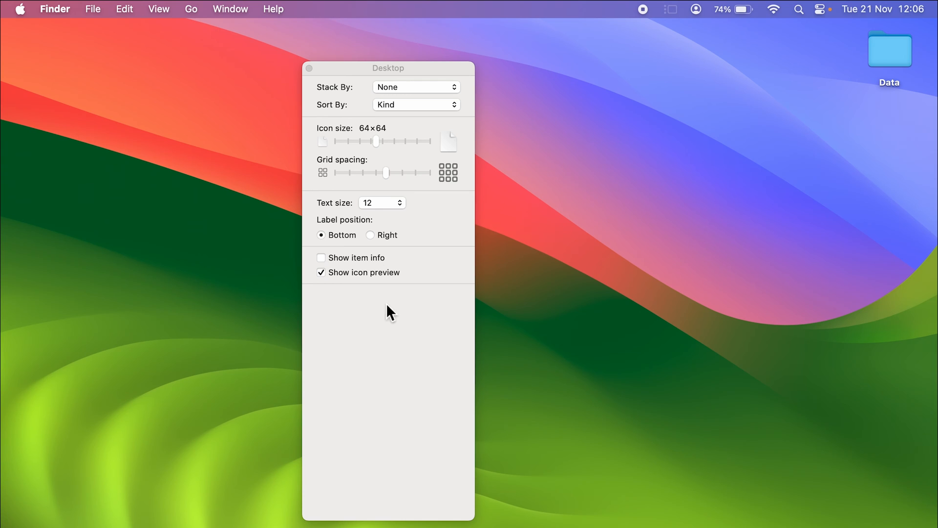
mouse_move(400, 154)
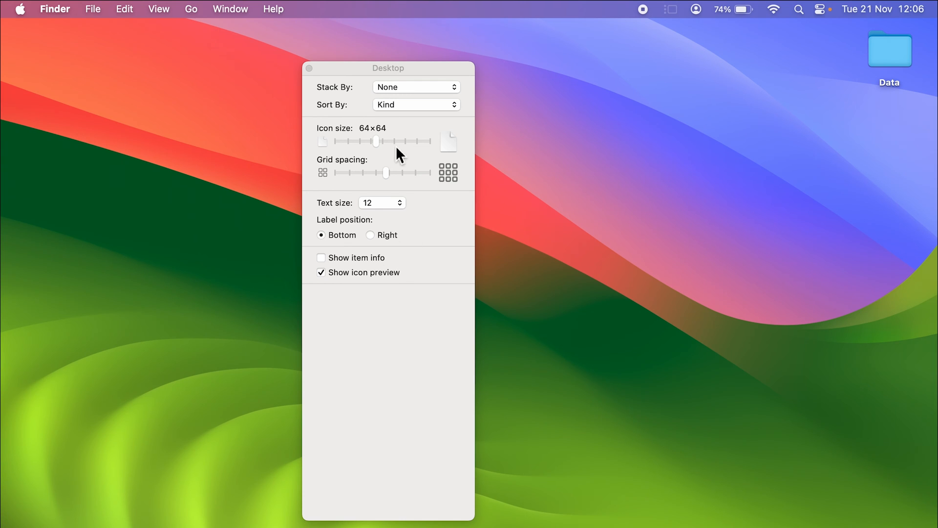
mouse_move(346, 141)
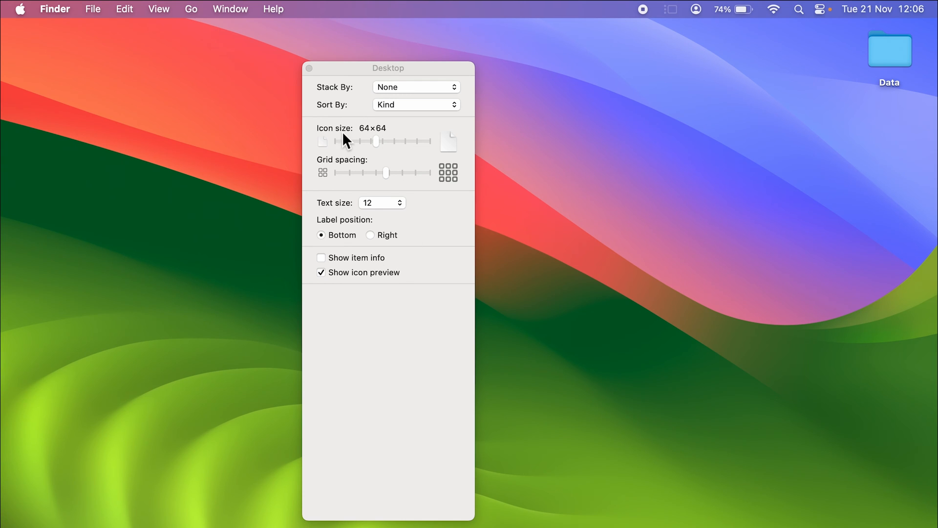
mouse_move(330, 176)
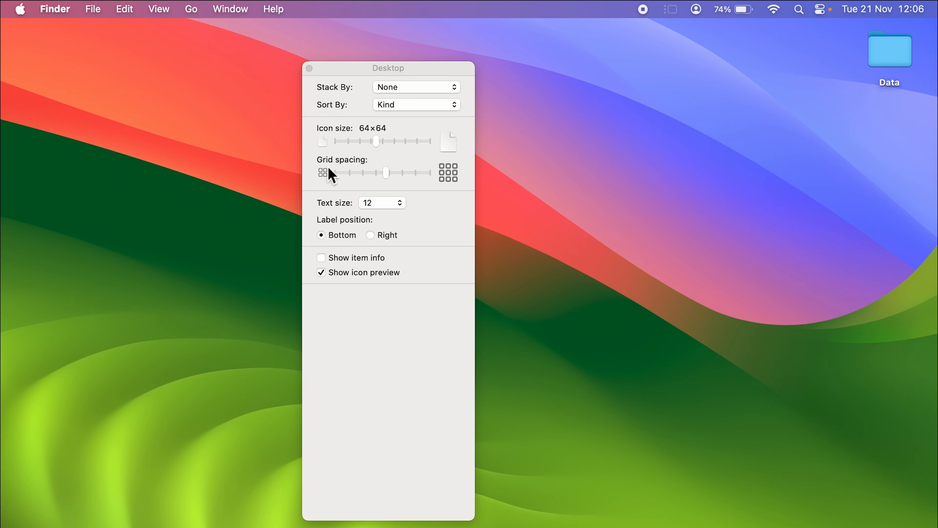
mouse_move(342, 213)
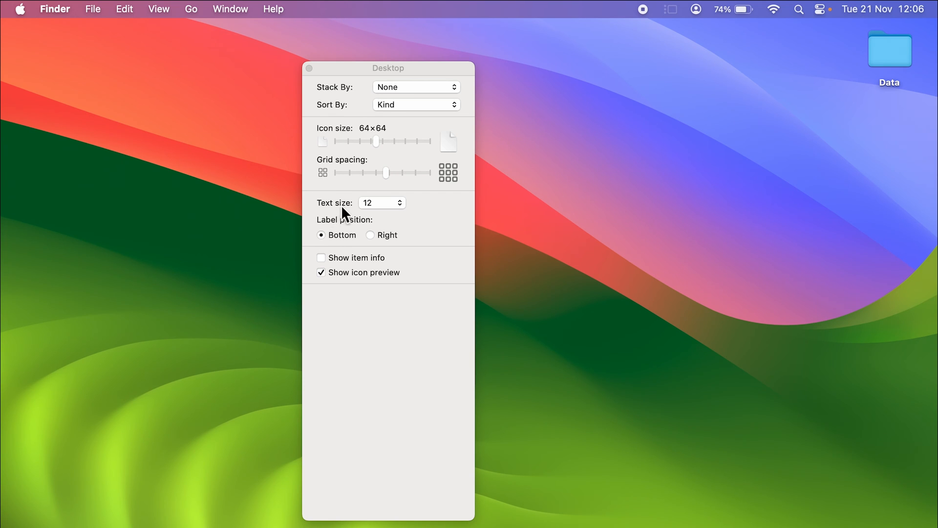
mouse_move(338, 217)
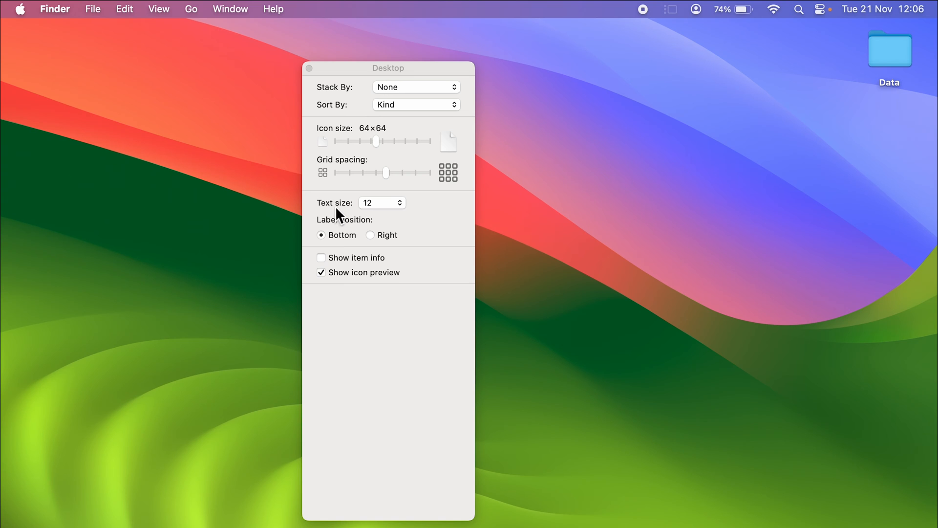
mouse_move(382, 209)
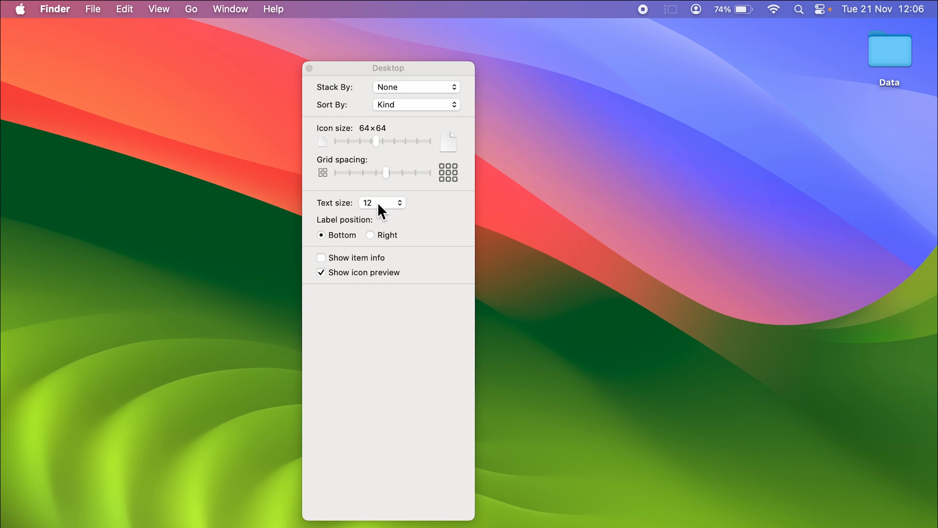
mouse_move(887, 96)
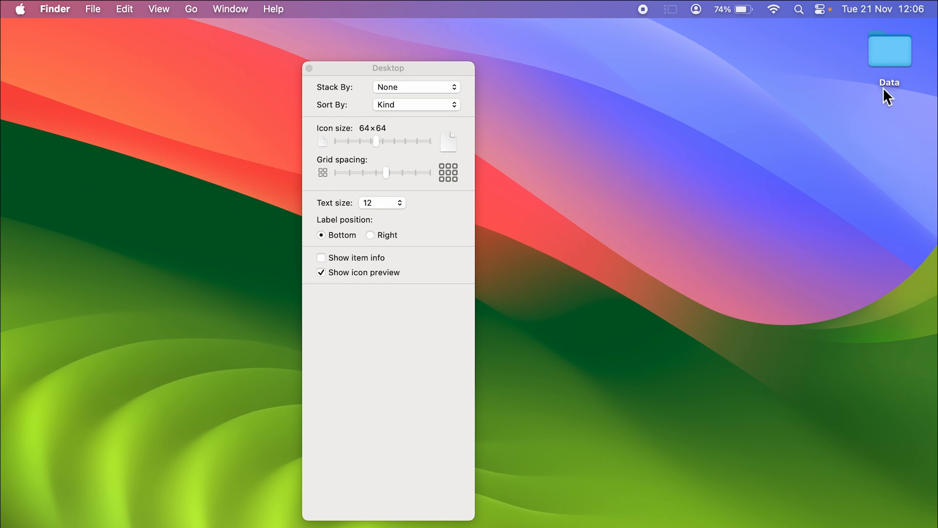
- Step the desktop label text size through 13, 14 and 15 up to 16
click(381, 202)
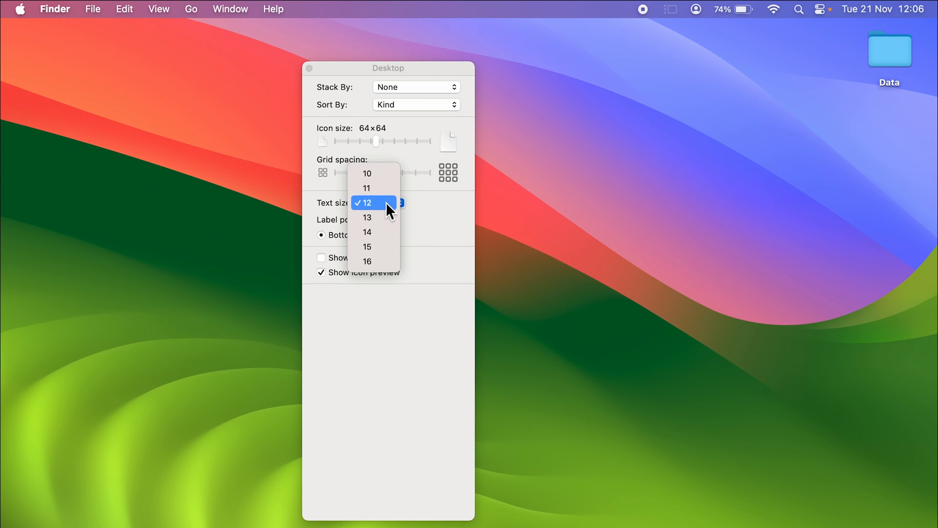
mouse_move(387, 216)
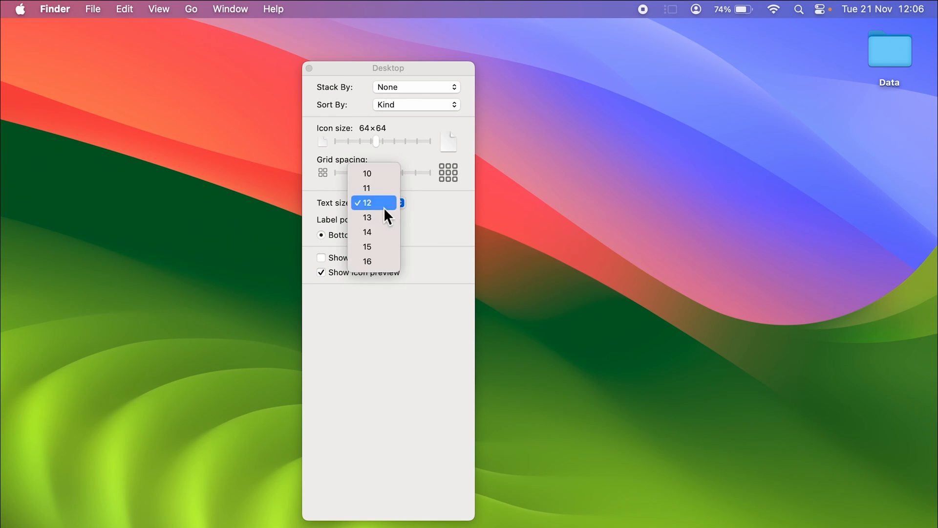
mouse_move(376, 217)
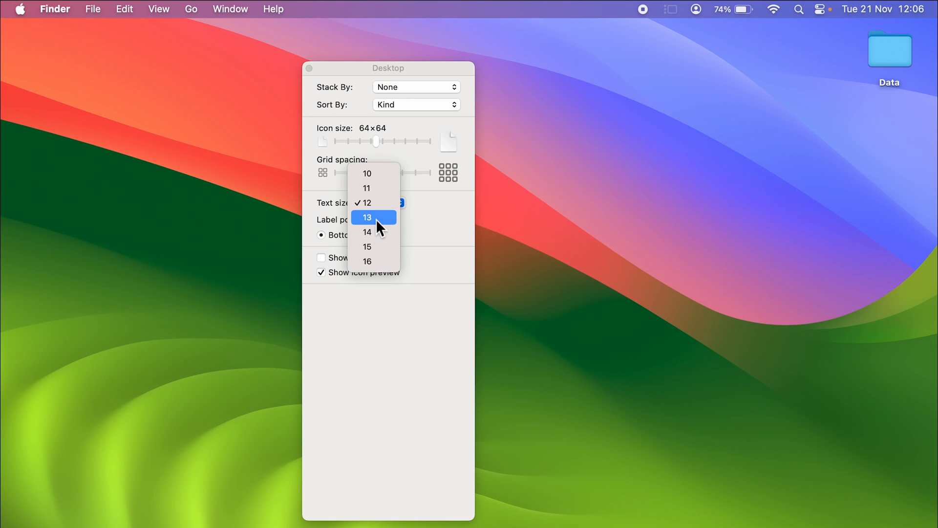
click(367, 216)
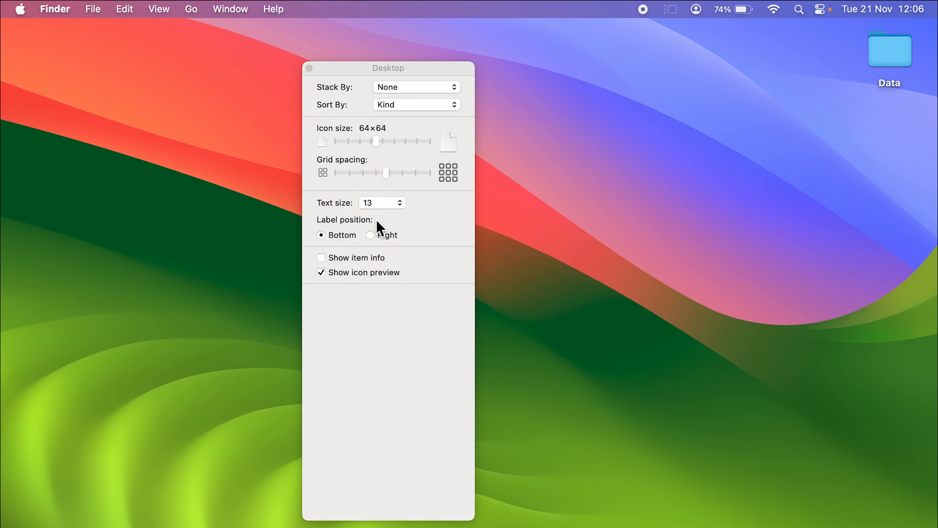
mouse_move(383, 216)
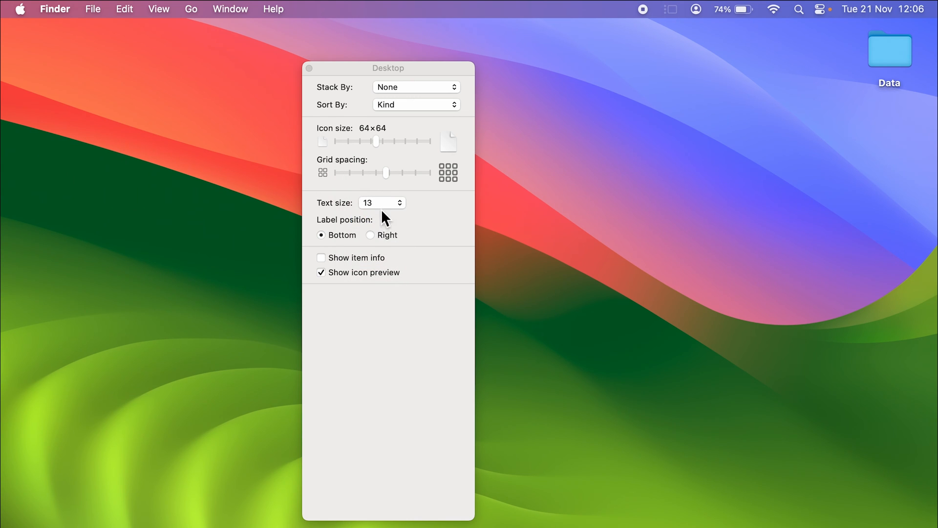
click(399, 200)
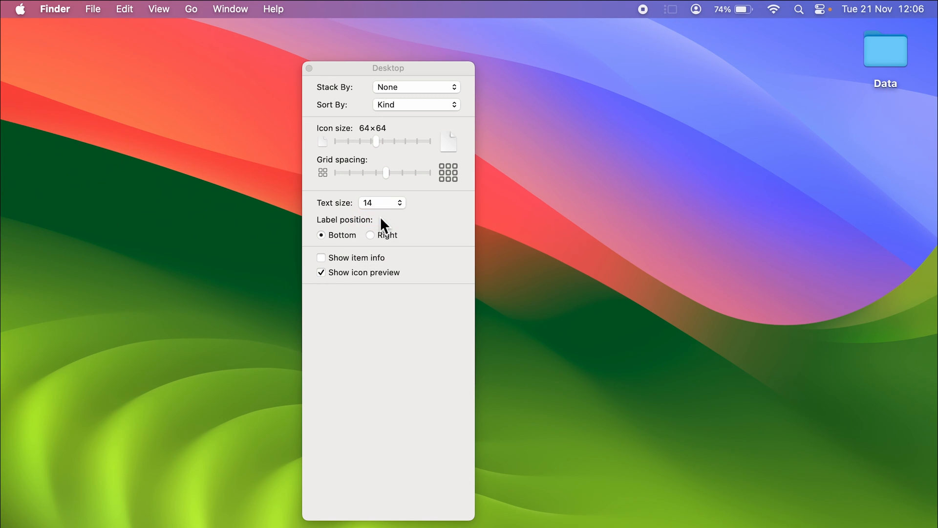
mouse_move(386, 211)
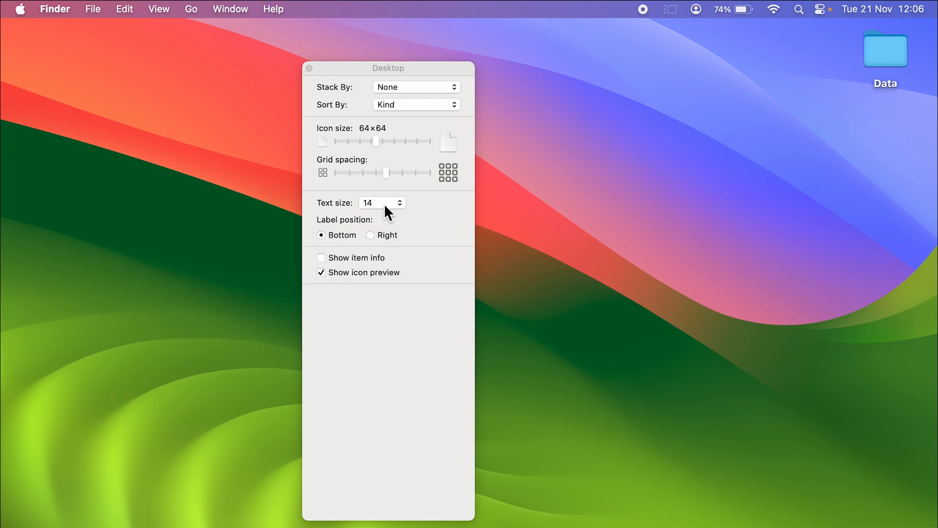
click(399, 199)
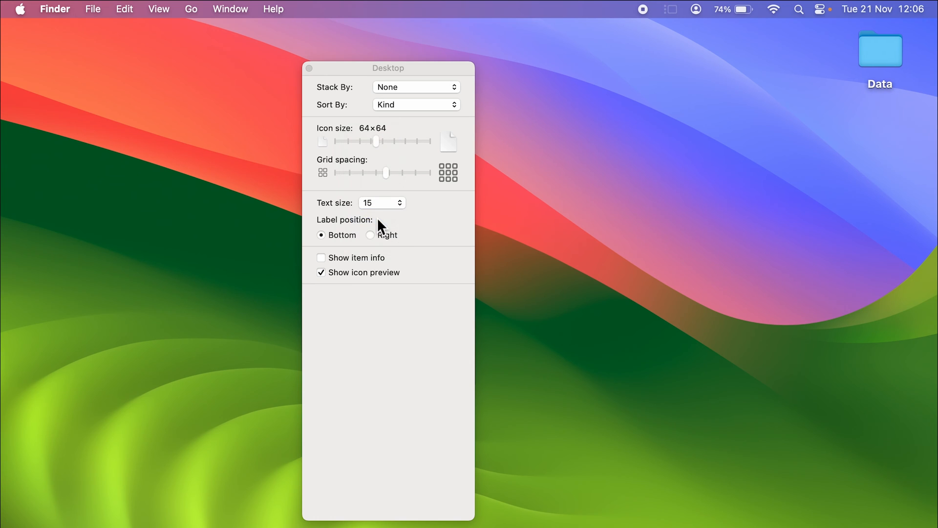
click(381, 202)
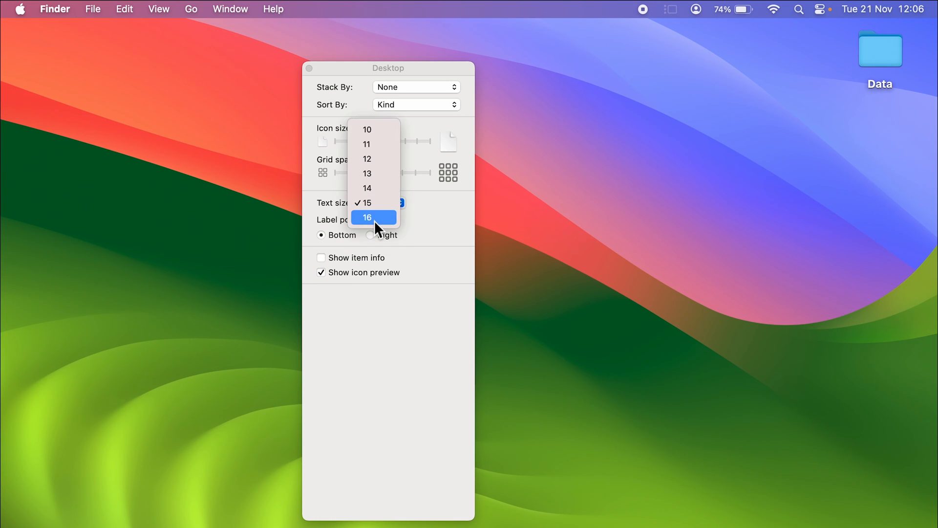
click(367, 216)
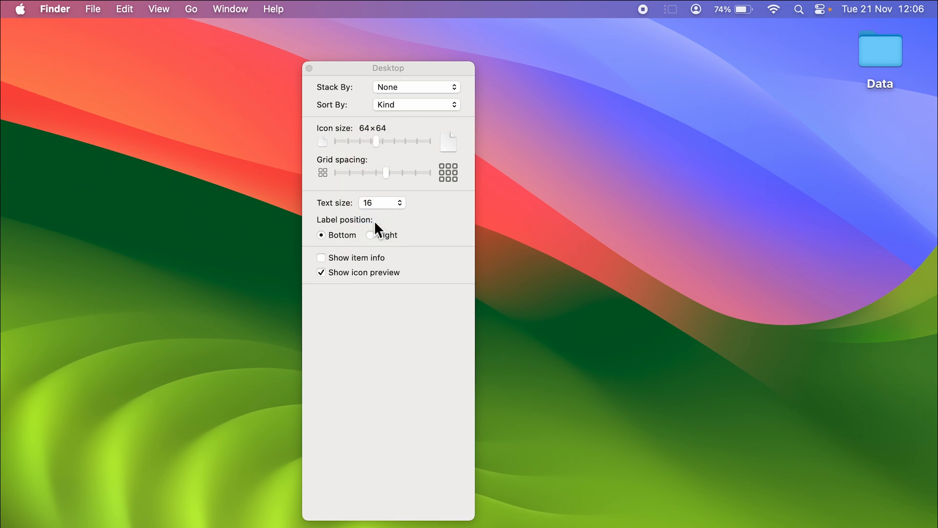
mouse_move(902, 98)
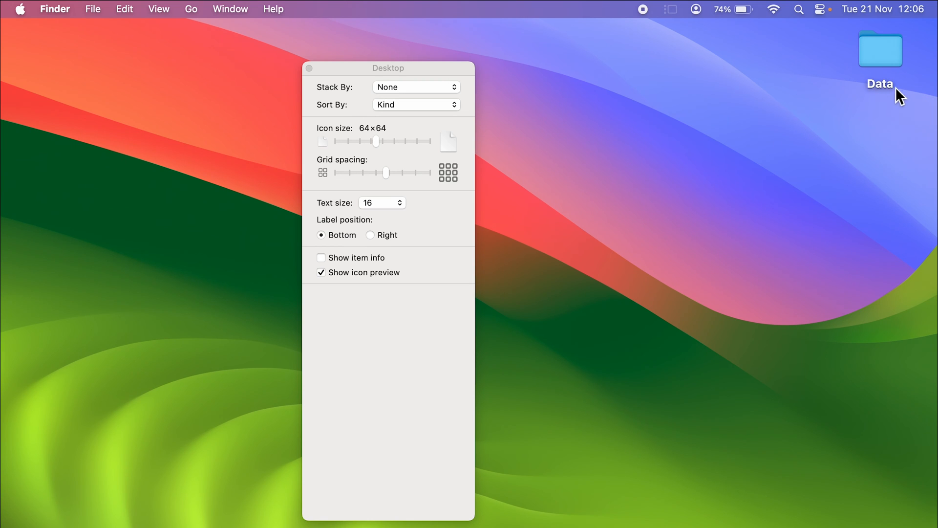
- Try desktop label text size 12, then restore it to 16
click(382, 202)
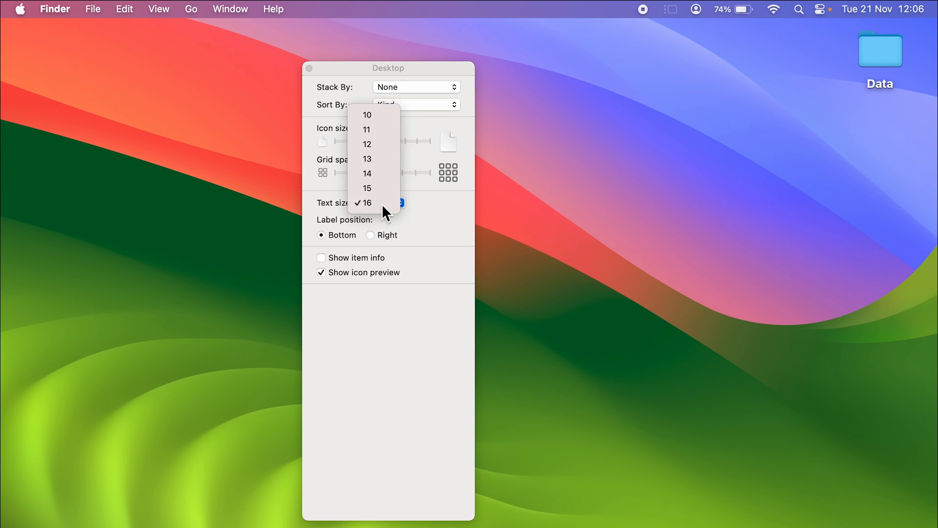
click(367, 144)
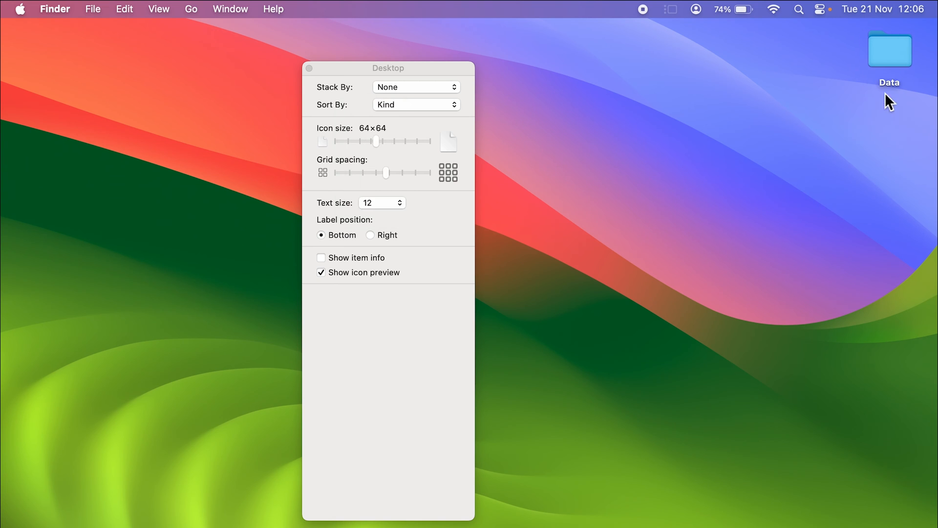
click(381, 203)
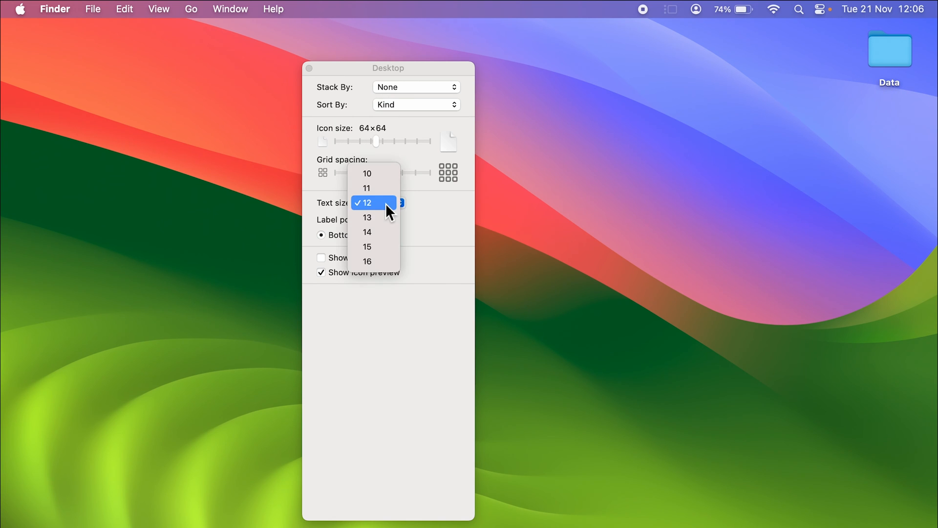
click(367, 261)
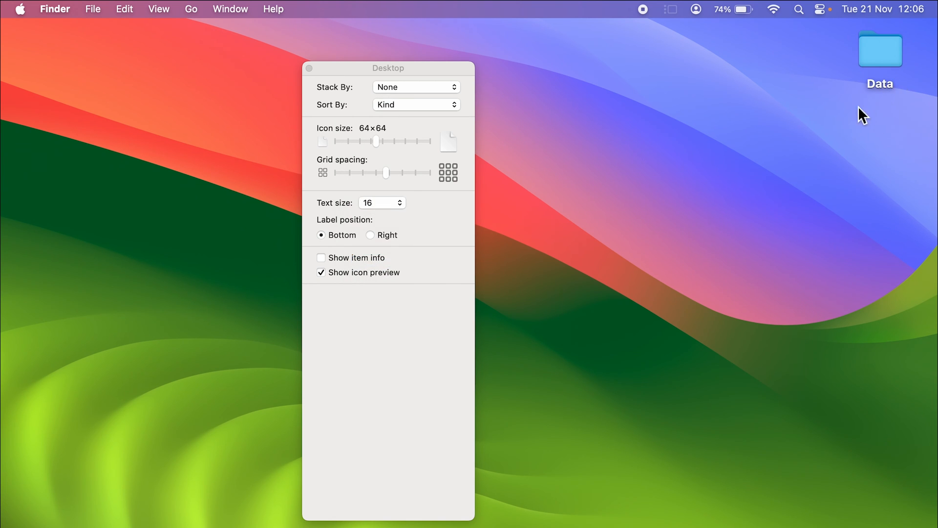
mouse_move(812, 166)
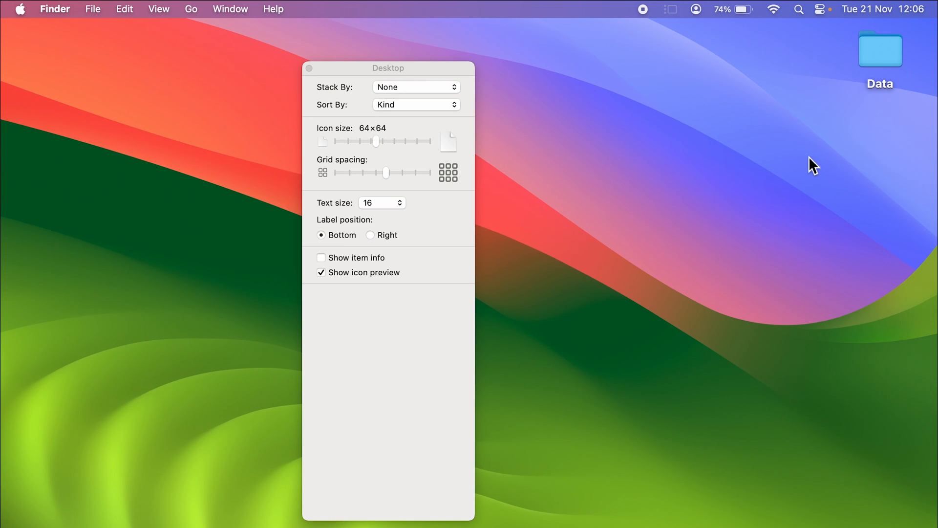
mouse_move(387, 75)
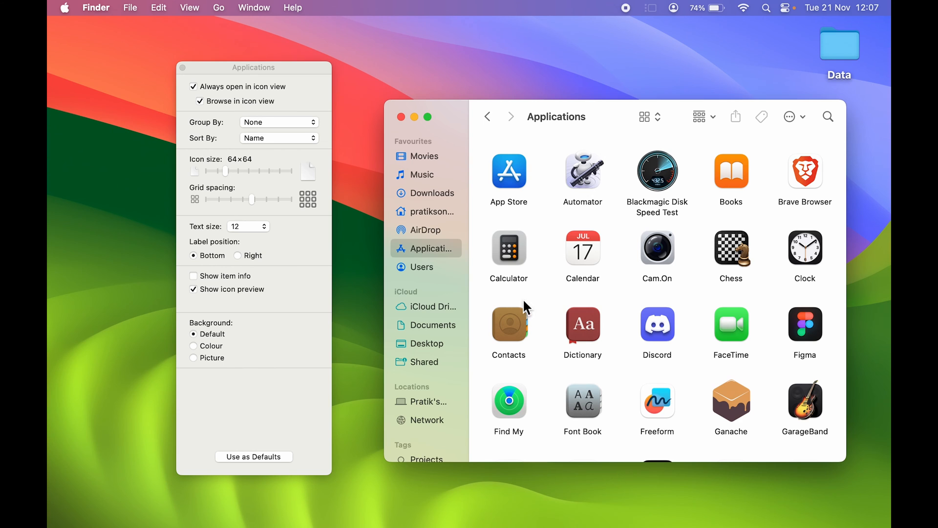
mouse_move(408, 245)
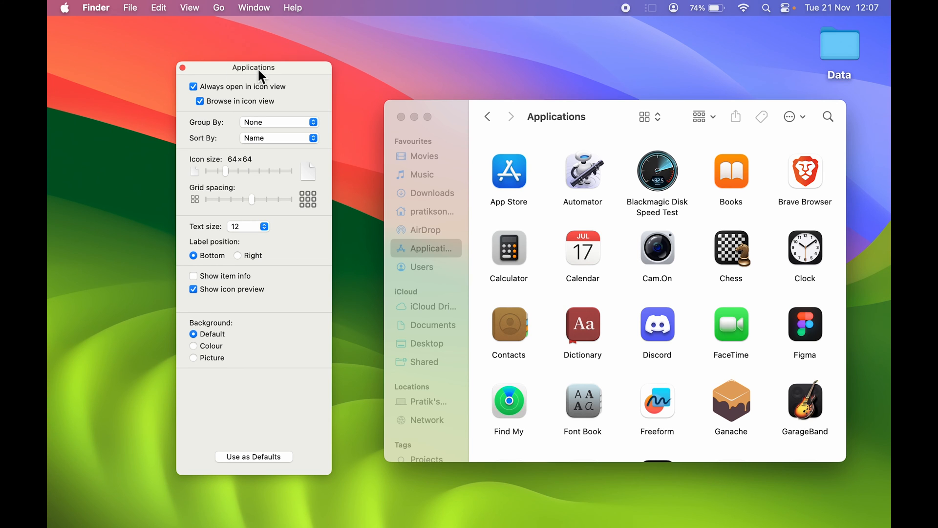
mouse_move(257, 236)
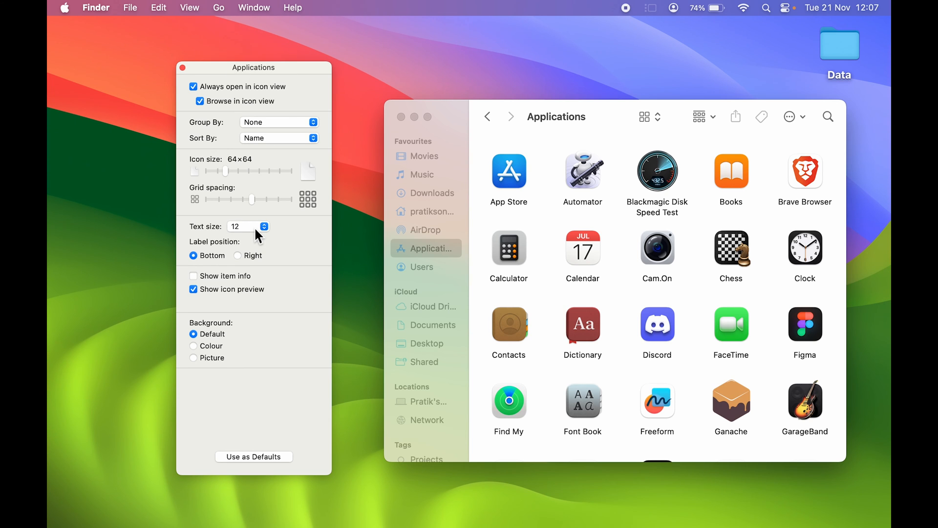
mouse_move(332, 237)
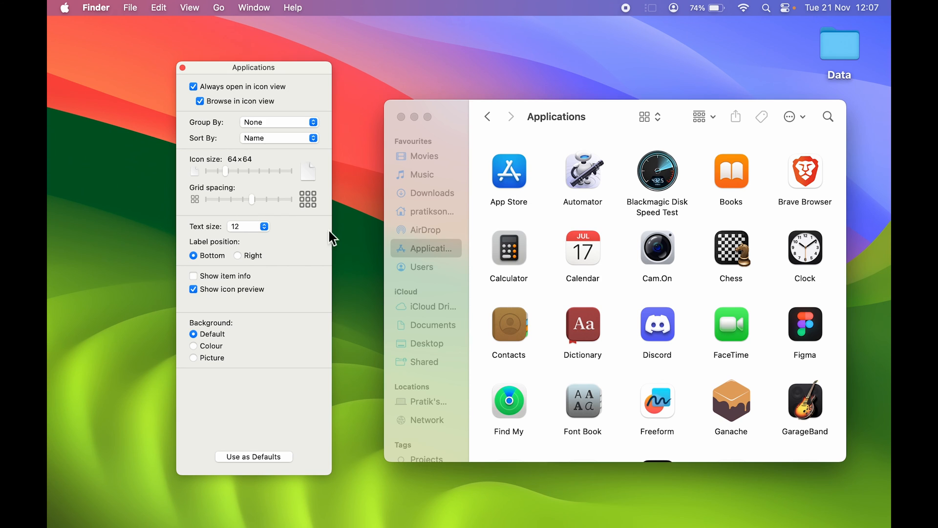
mouse_move(236, 231)
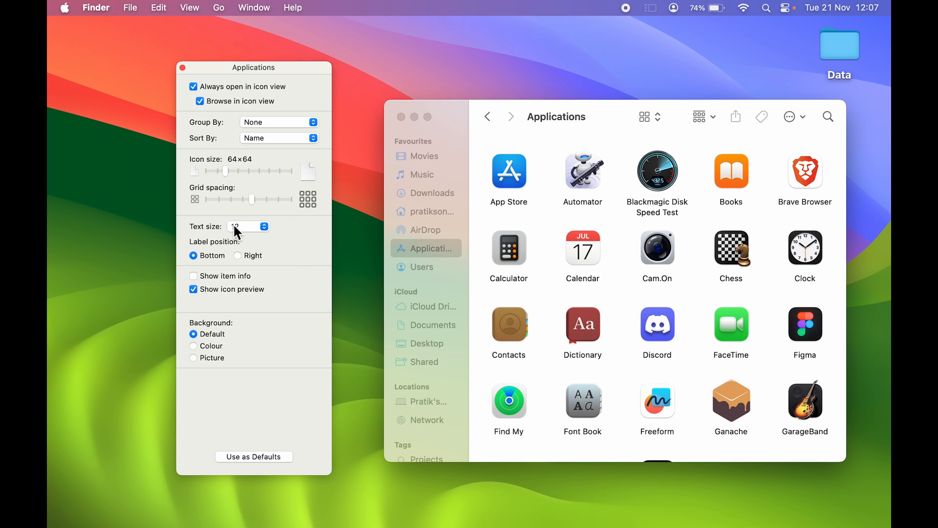
- Try Applications label text sizes 13, 14 and 16, then return to 12
click(248, 226)
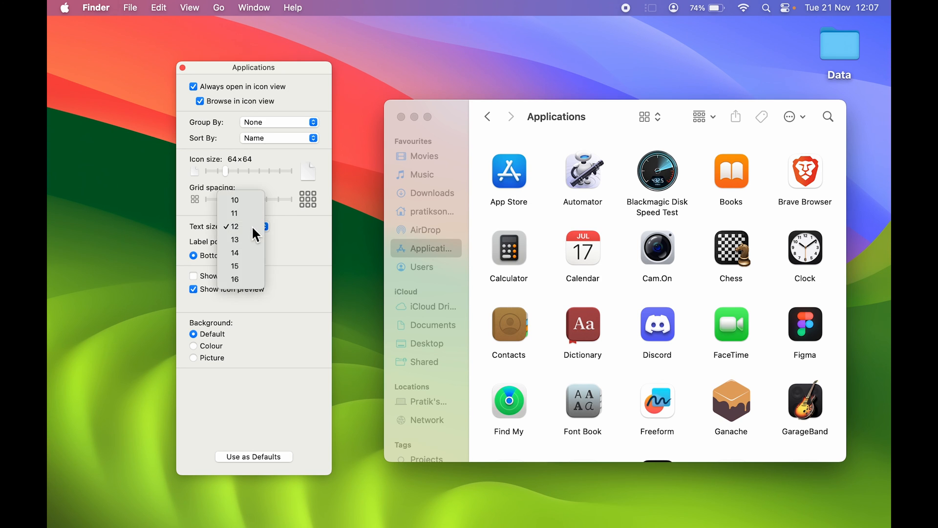
click(235, 240)
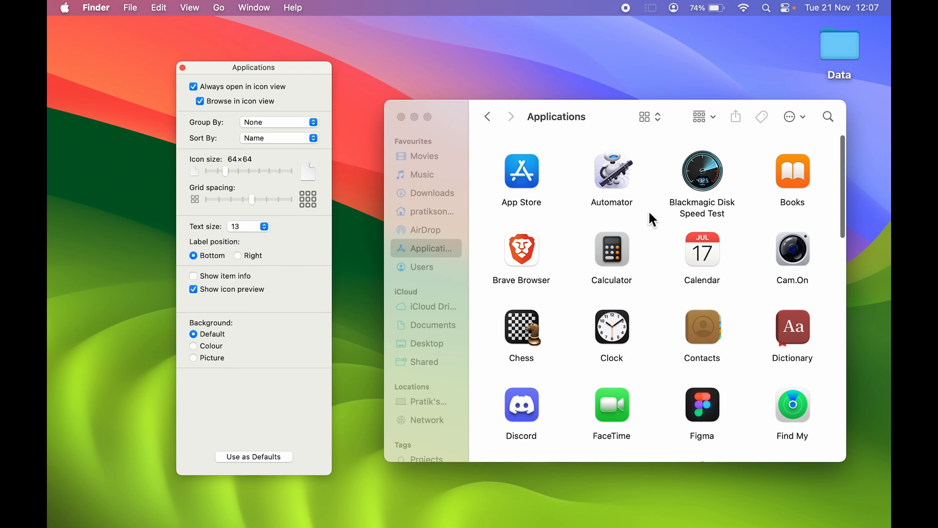
mouse_move(579, 117)
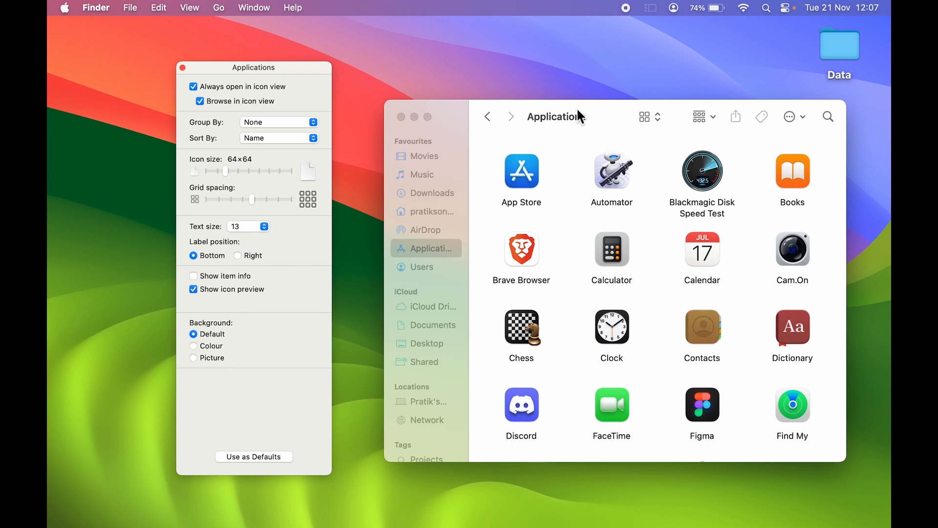
click(248, 226)
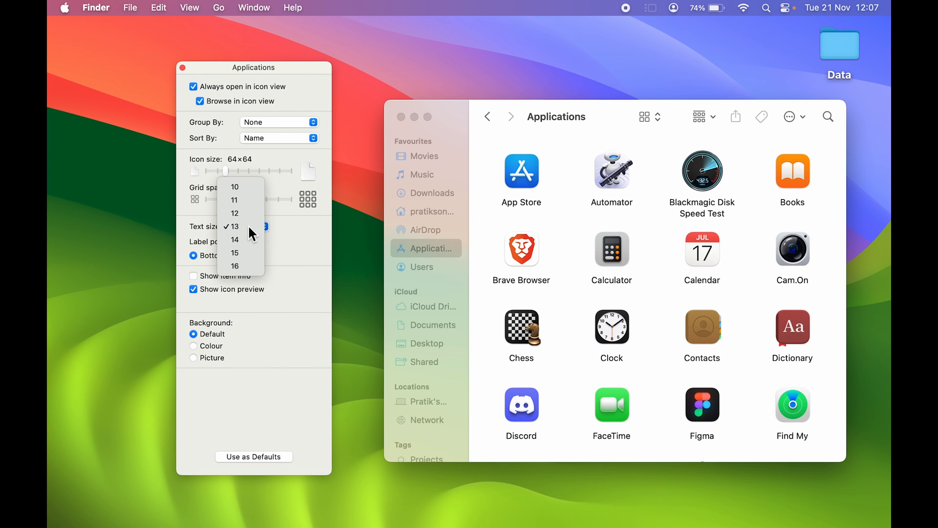
click(234, 238)
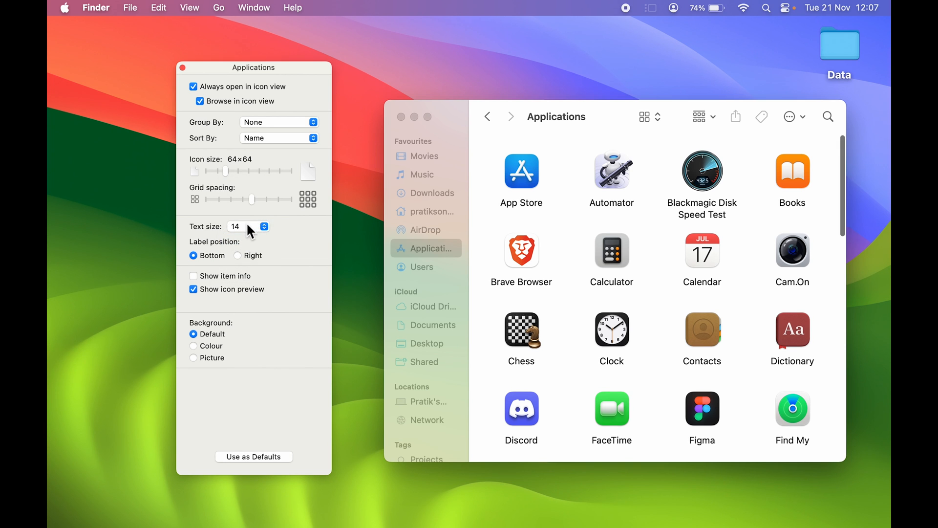
click(261, 223)
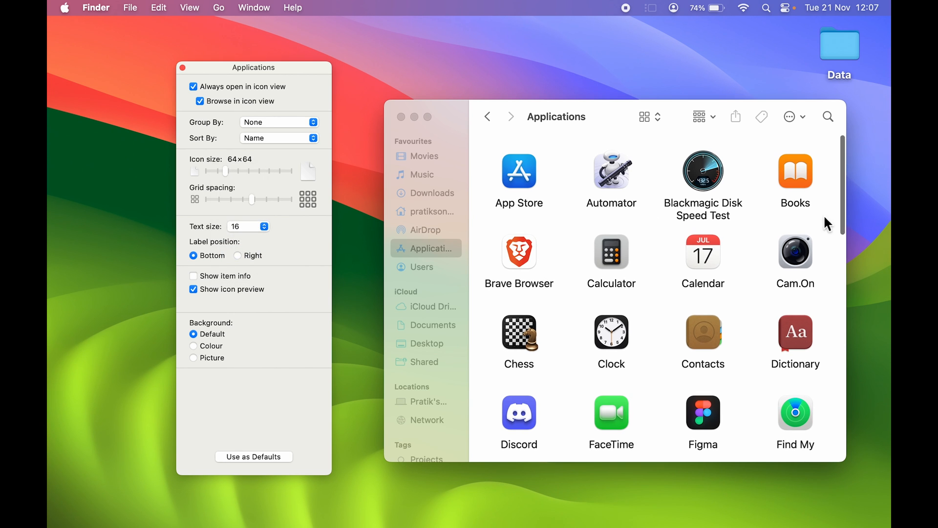
mouse_move(248, 235)
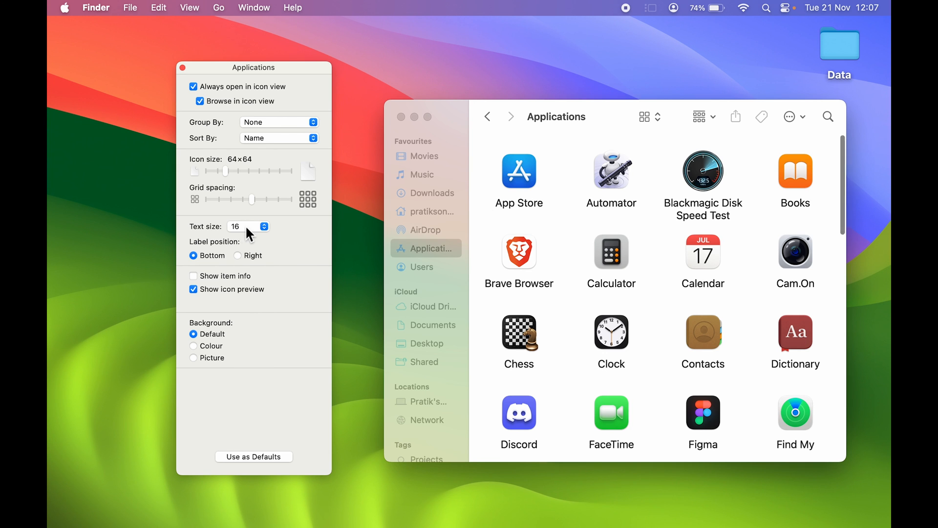
click(262, 226)
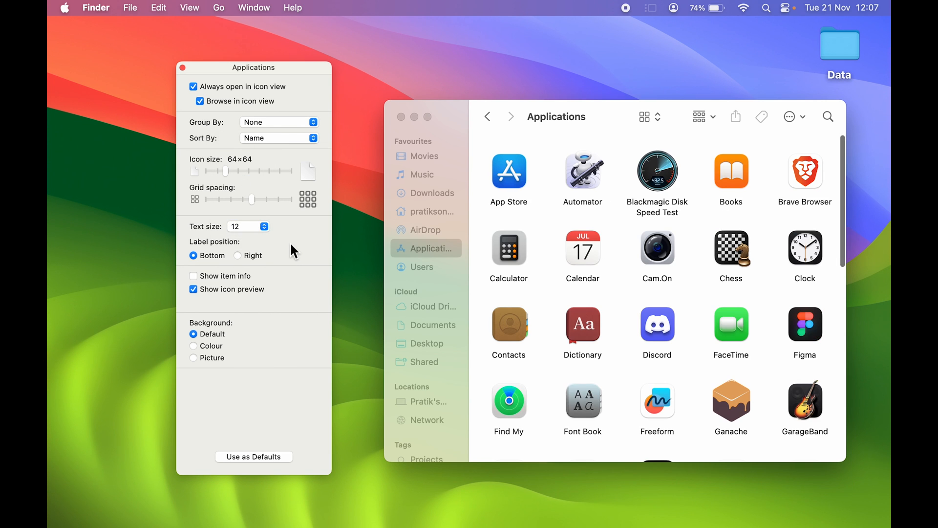
mouse_move(257, 234)
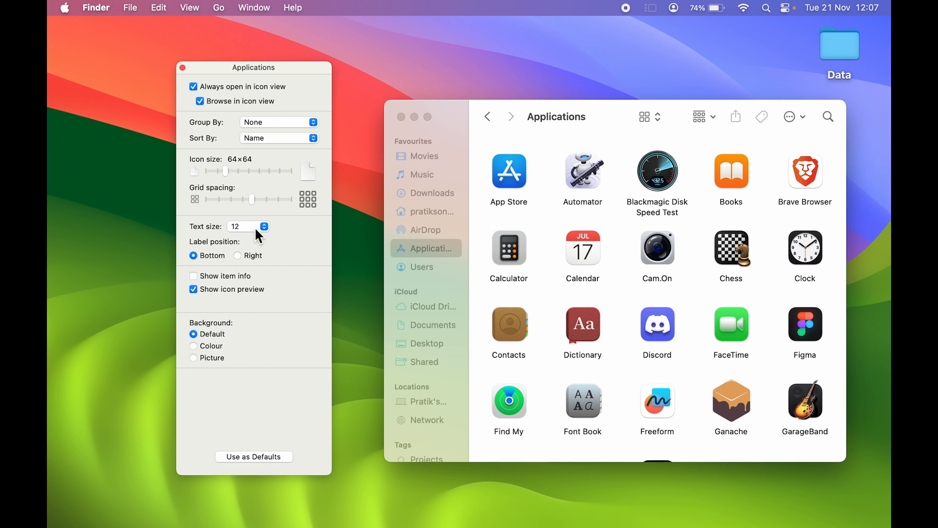
mouse_move(415, 117)
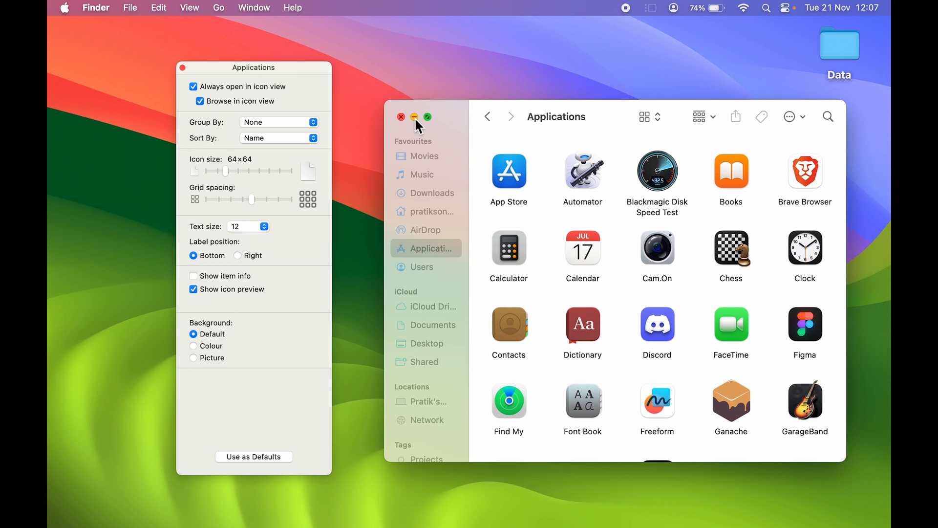
- Close the Applications window, leaving the Desktop View Options panel showing text size 16
click(402, 116)
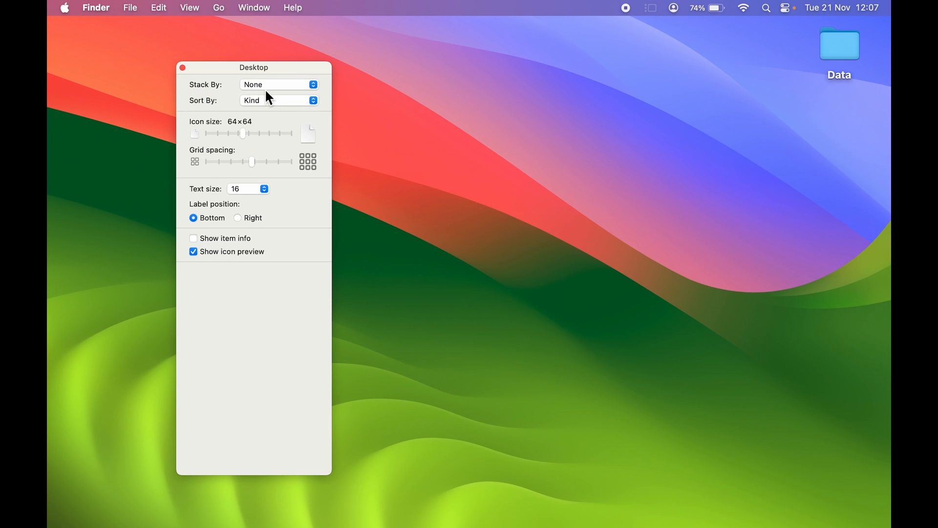
mouse_move(249, 193)
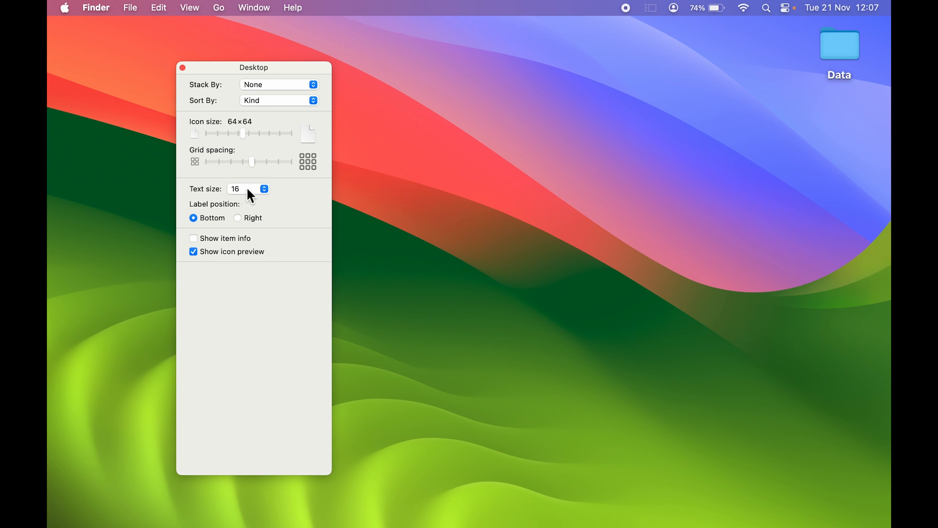
mouse_move(633, 293)
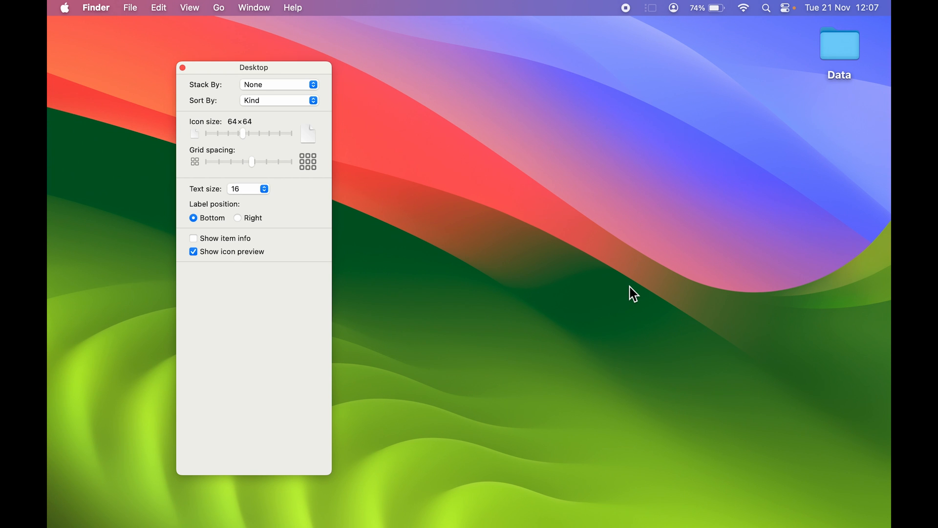
mouse_move(190, 86)
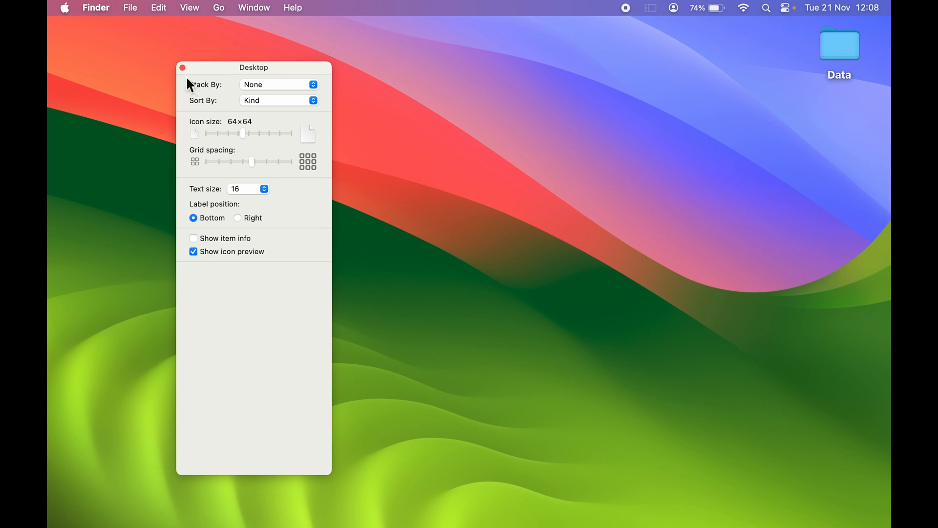
- Close the Desktop View Options panel and click the empty desktop
click(183, 67)
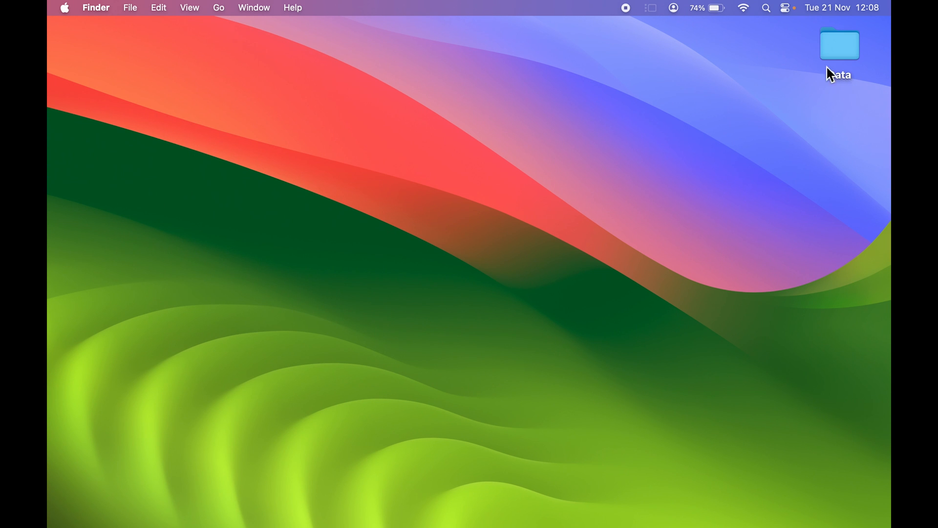
mouse_move(784, 397)
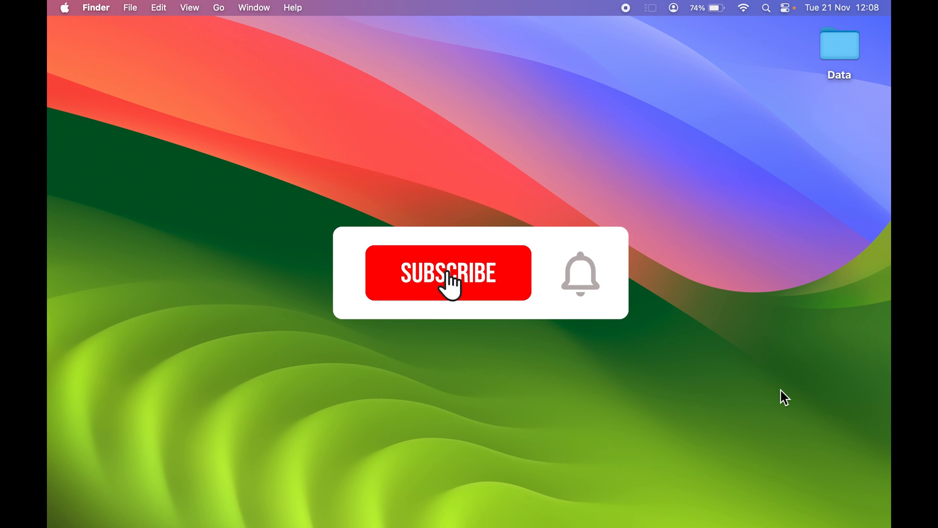
click(448, 273)
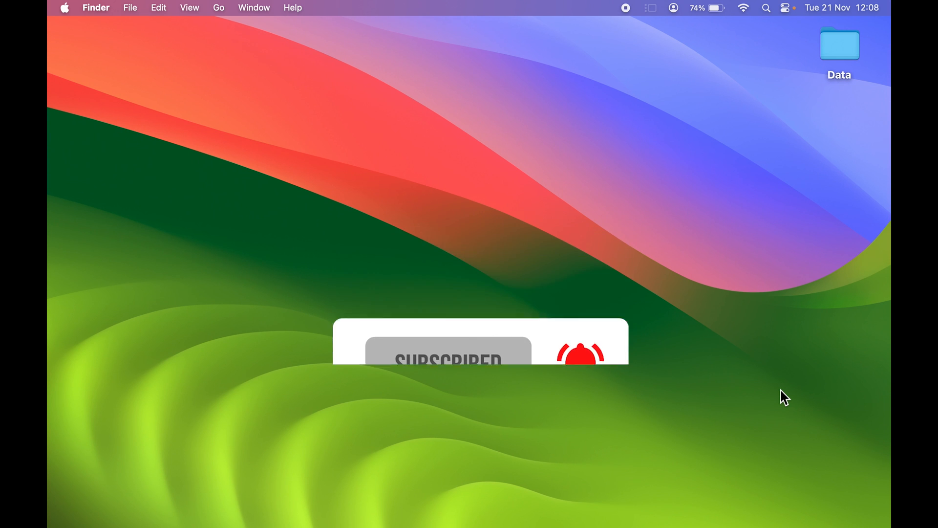